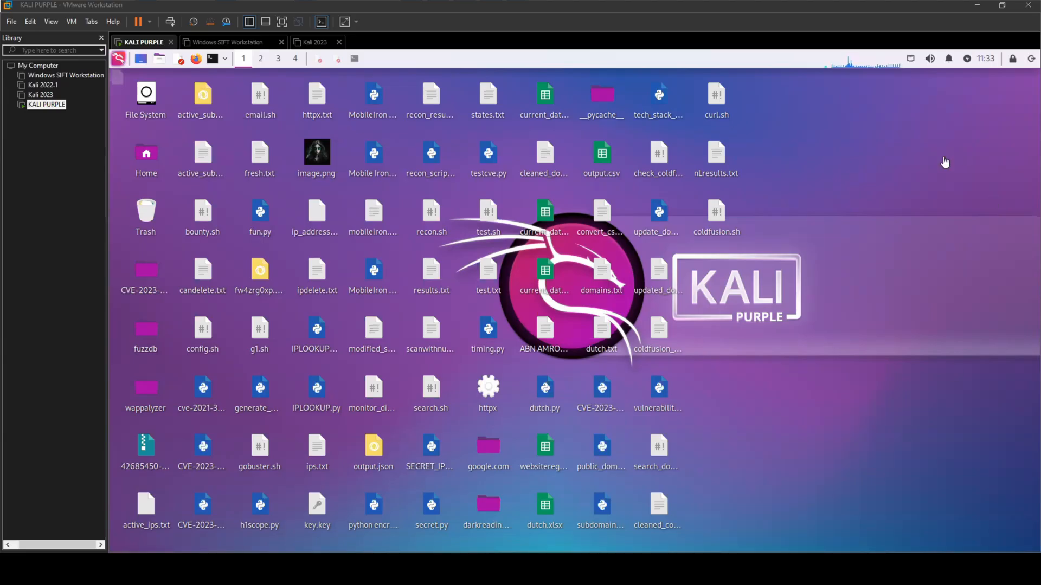
pyautogui.moveTo(832, 341)
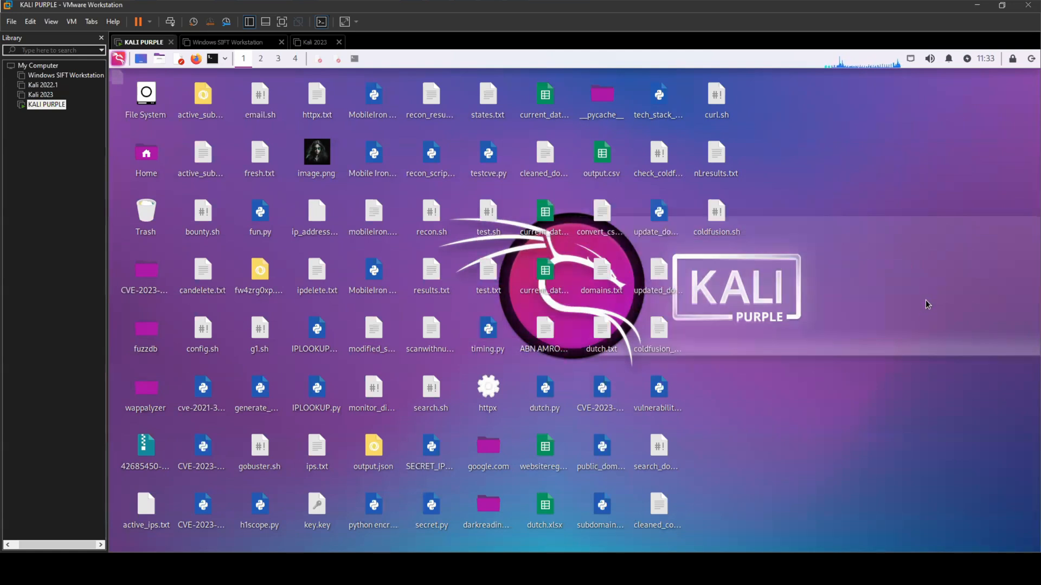
pyautogui.moveTo(895, 284)
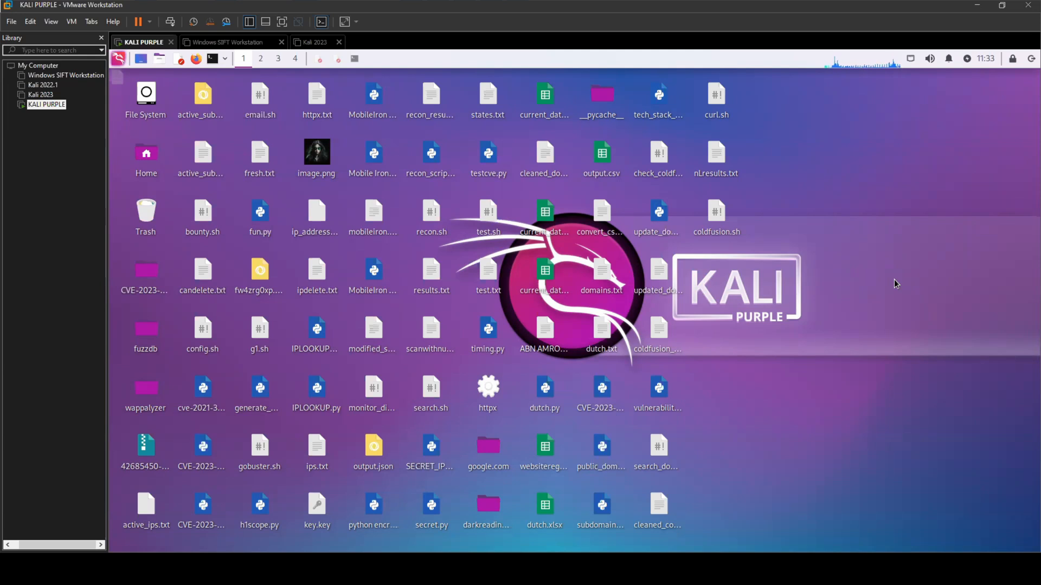
pyautogui.moveTo(359, 63)
pyautogui.write('wc')
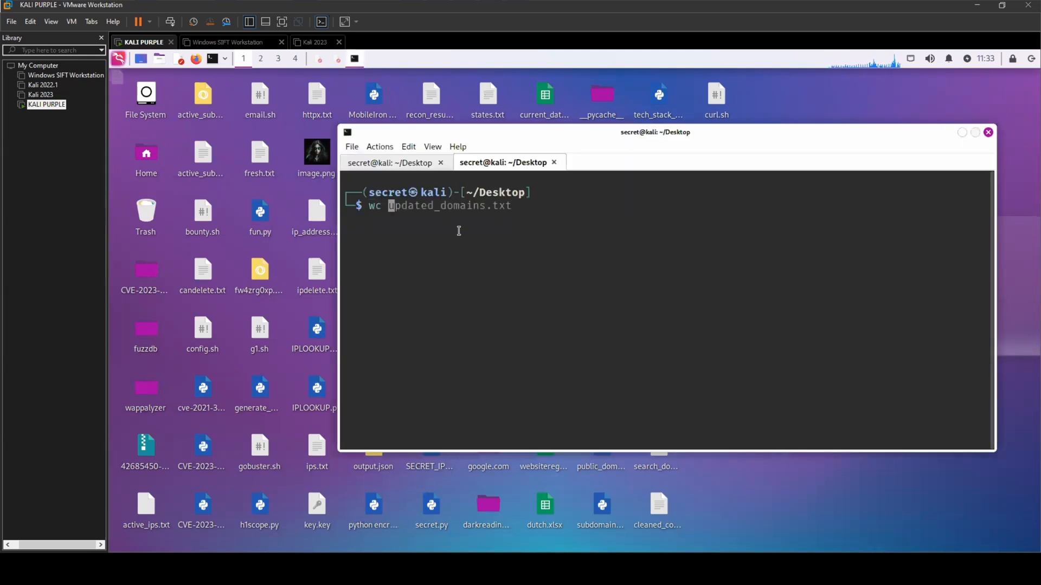
# Step: Run wc on updated_domains.txt, reporting 1931 lines, 1931 words and 57917 bytes
pyautogui.press('Return')
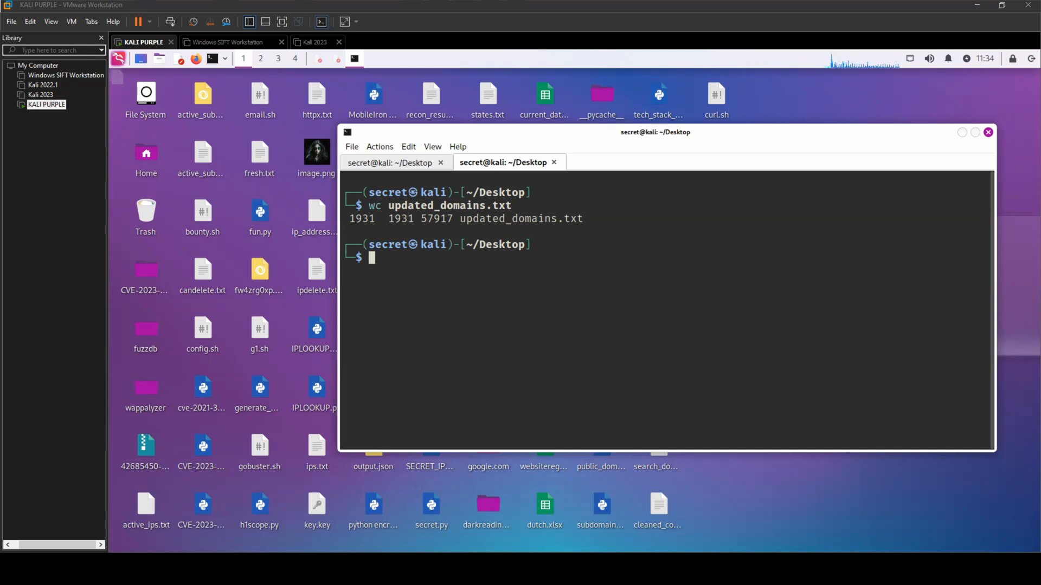
pyautogui.moveTo(506, 250)
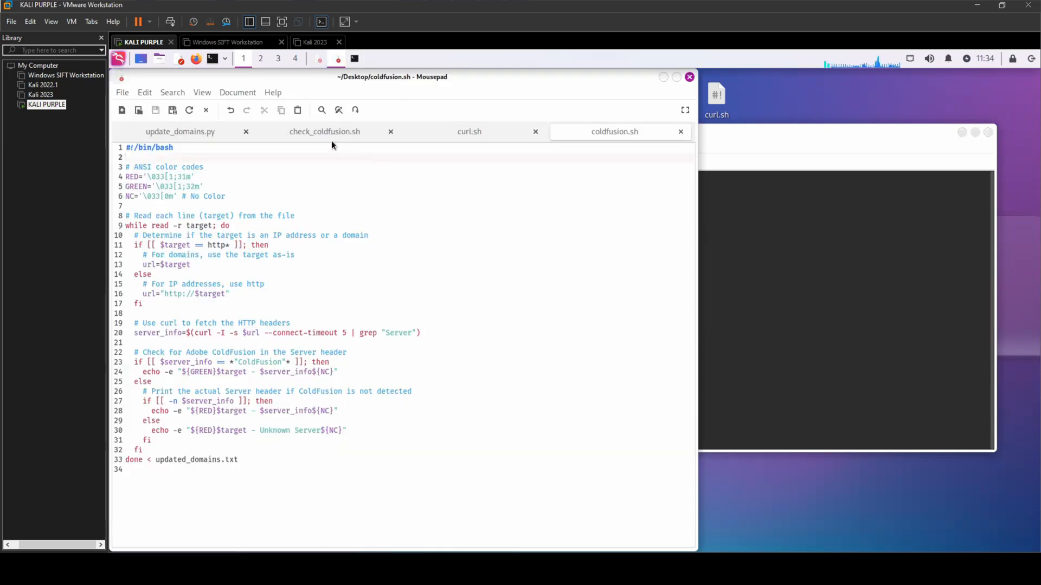
pyautogui.press('ctrl+a')
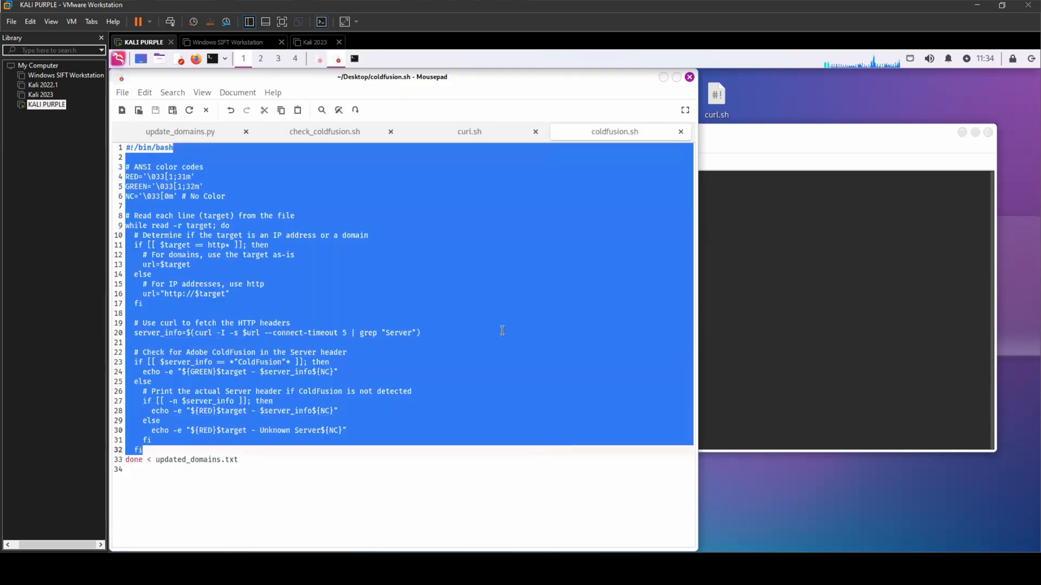
pyautogui.click(422, 333)
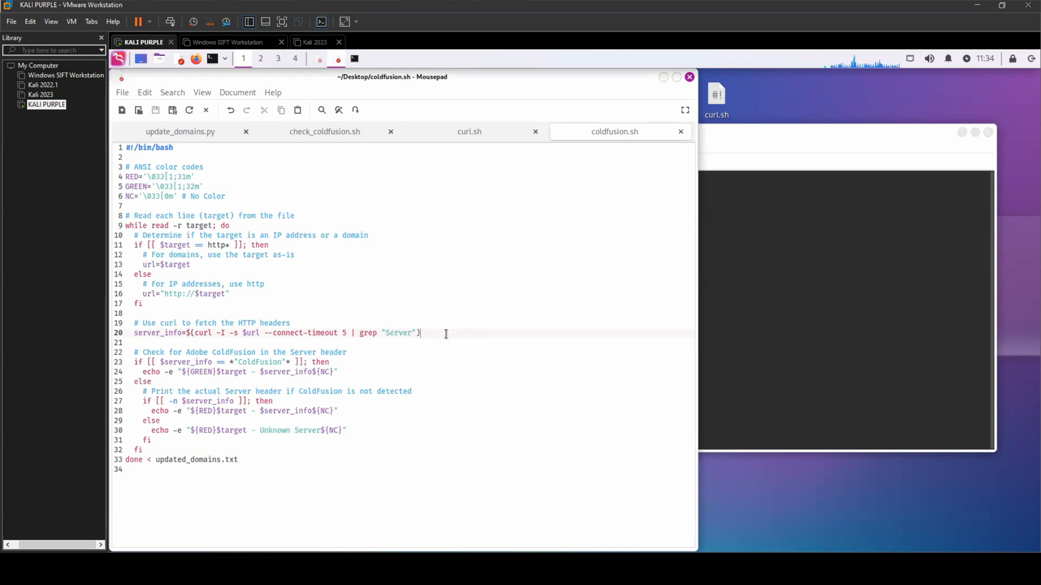
pyautogui.moveTo(391, 309)
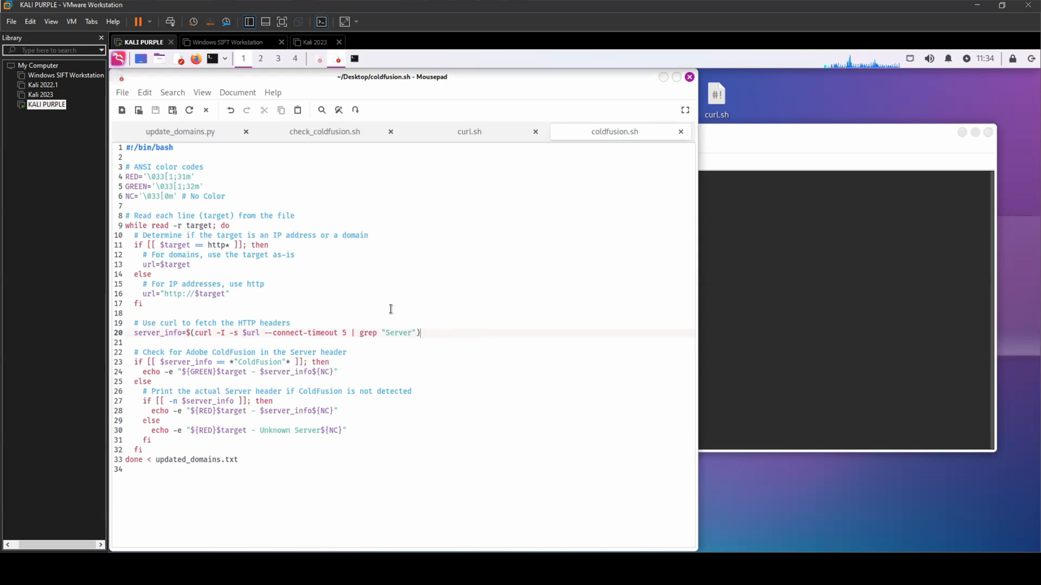
pyautogui.click(141, 304)
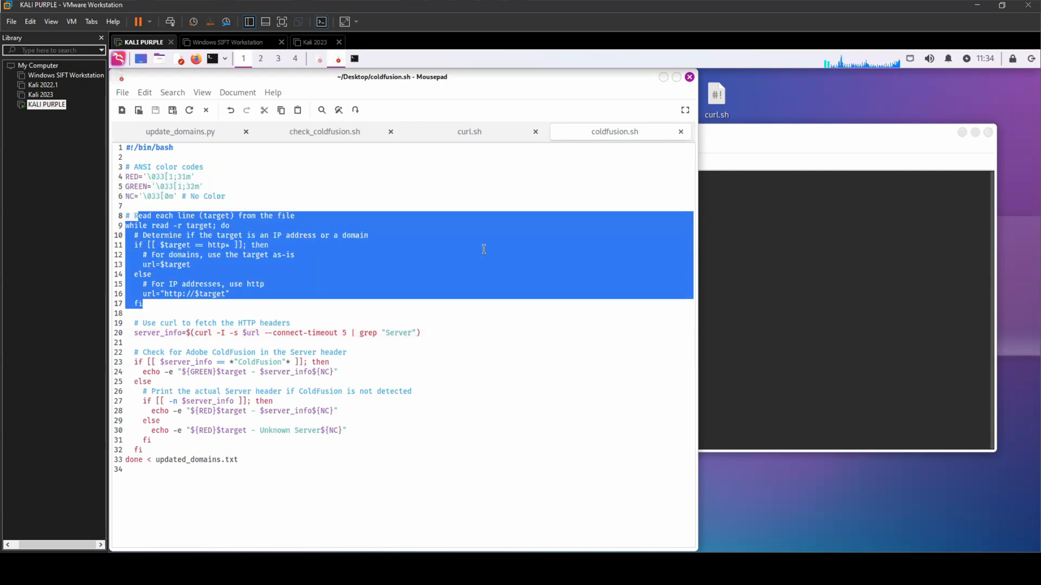
pyautogui.click(259, 290)
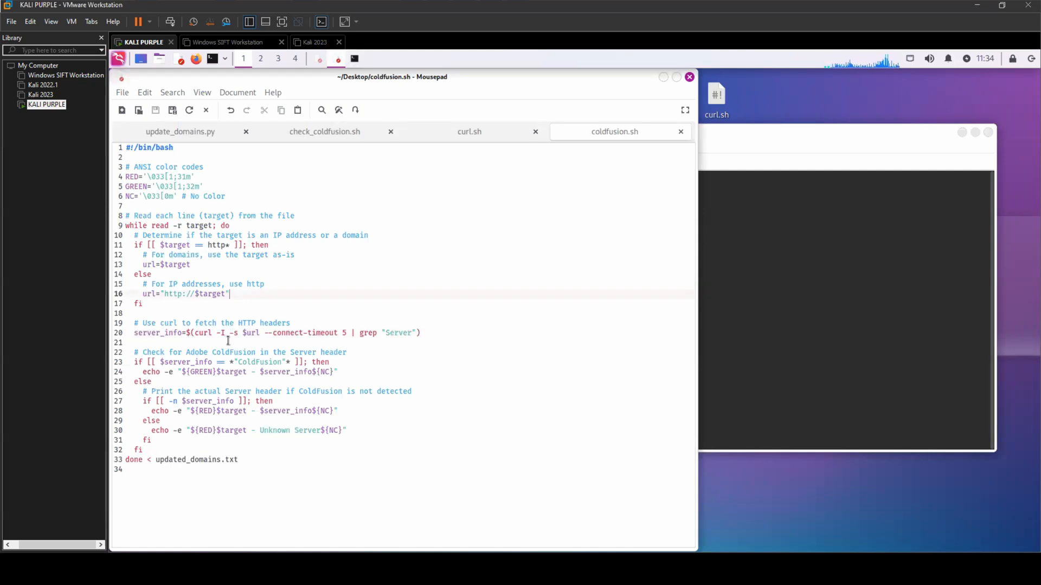
pyautogui.moveTo(488, 330)
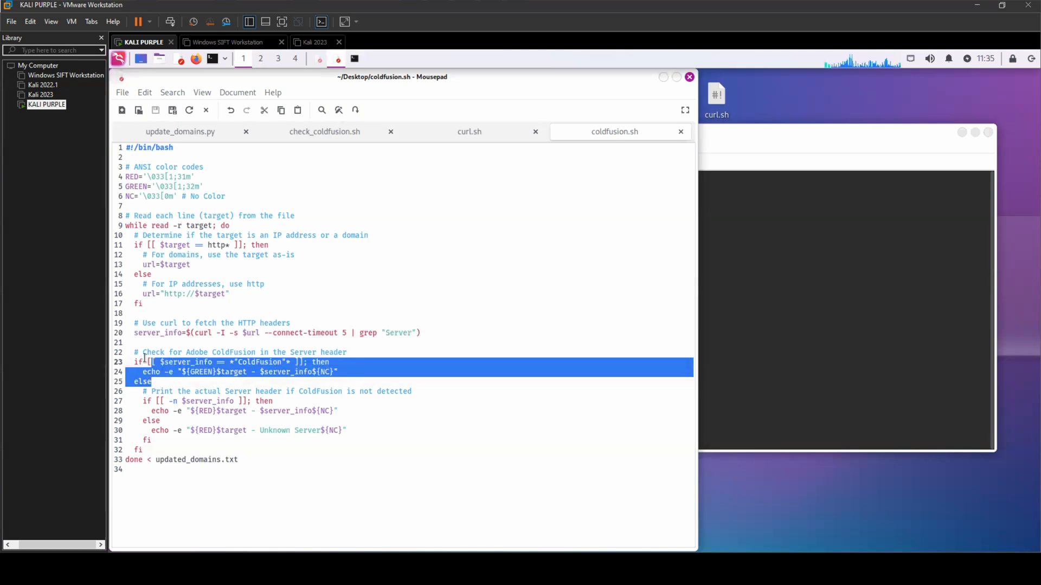
pyautogui.click(315, 431)
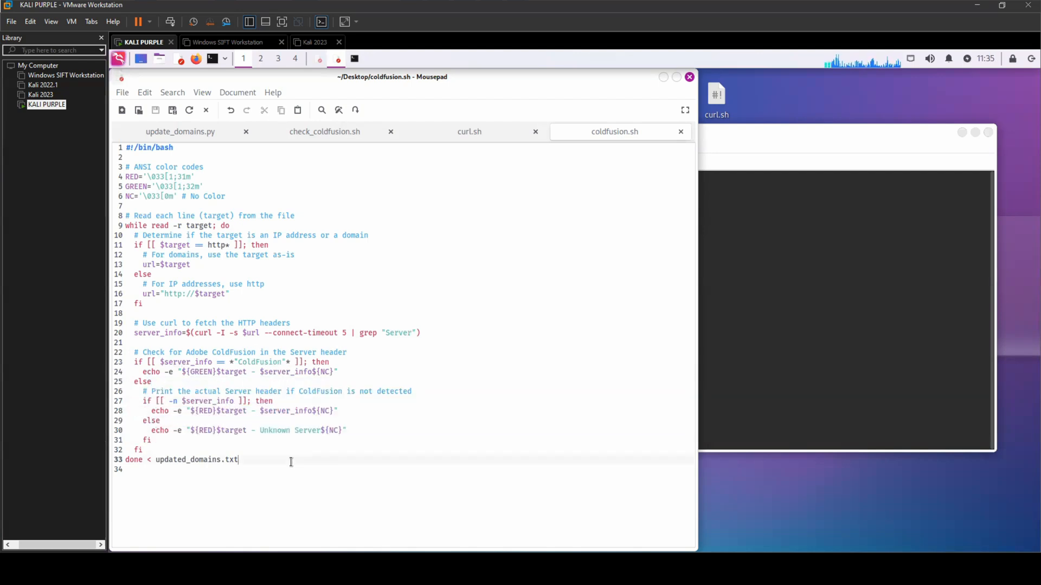
pyautogui.doubleClick(197, 459)
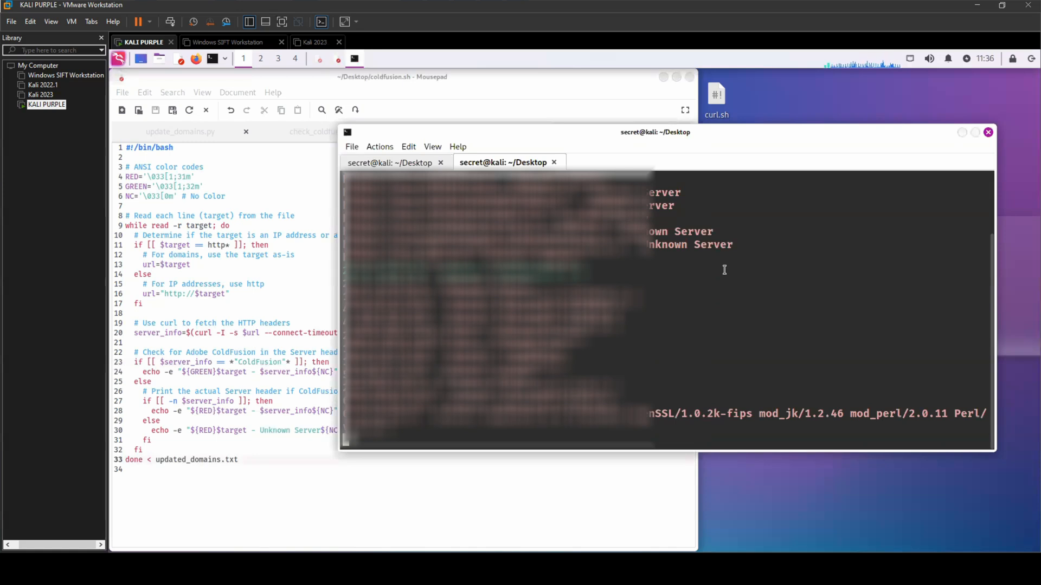
# Step: Scroll through the coldfusion.sh output of colored Server headers, many reading Unknown Server
pyautogui.scroll(3)
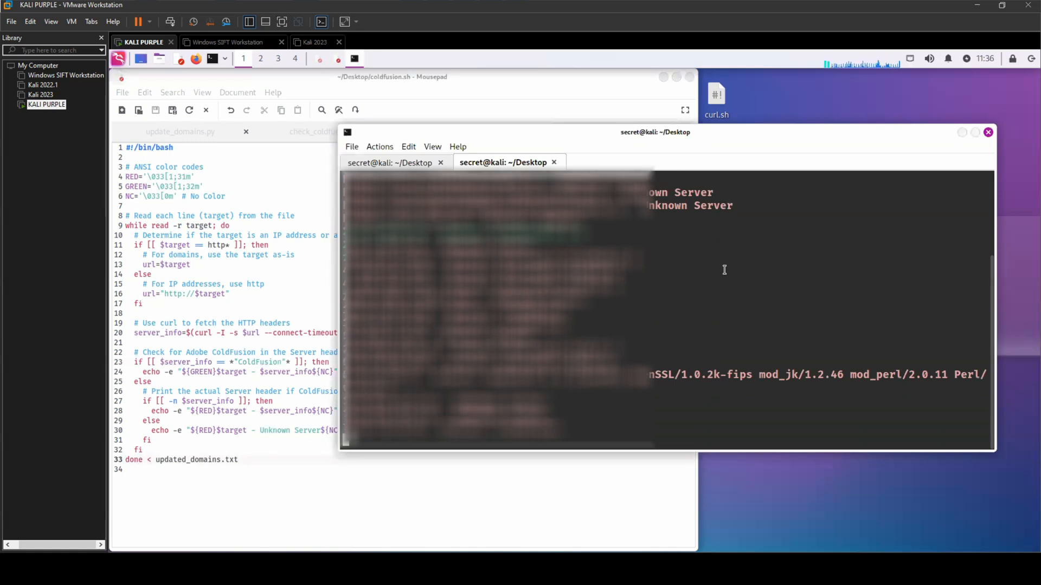
pyautogui.scroll(-3)
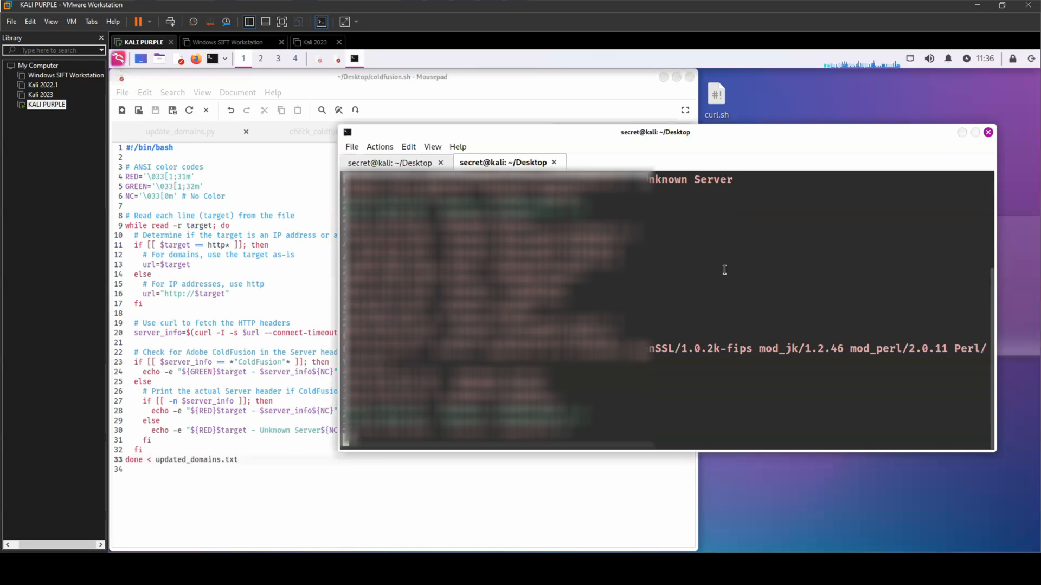